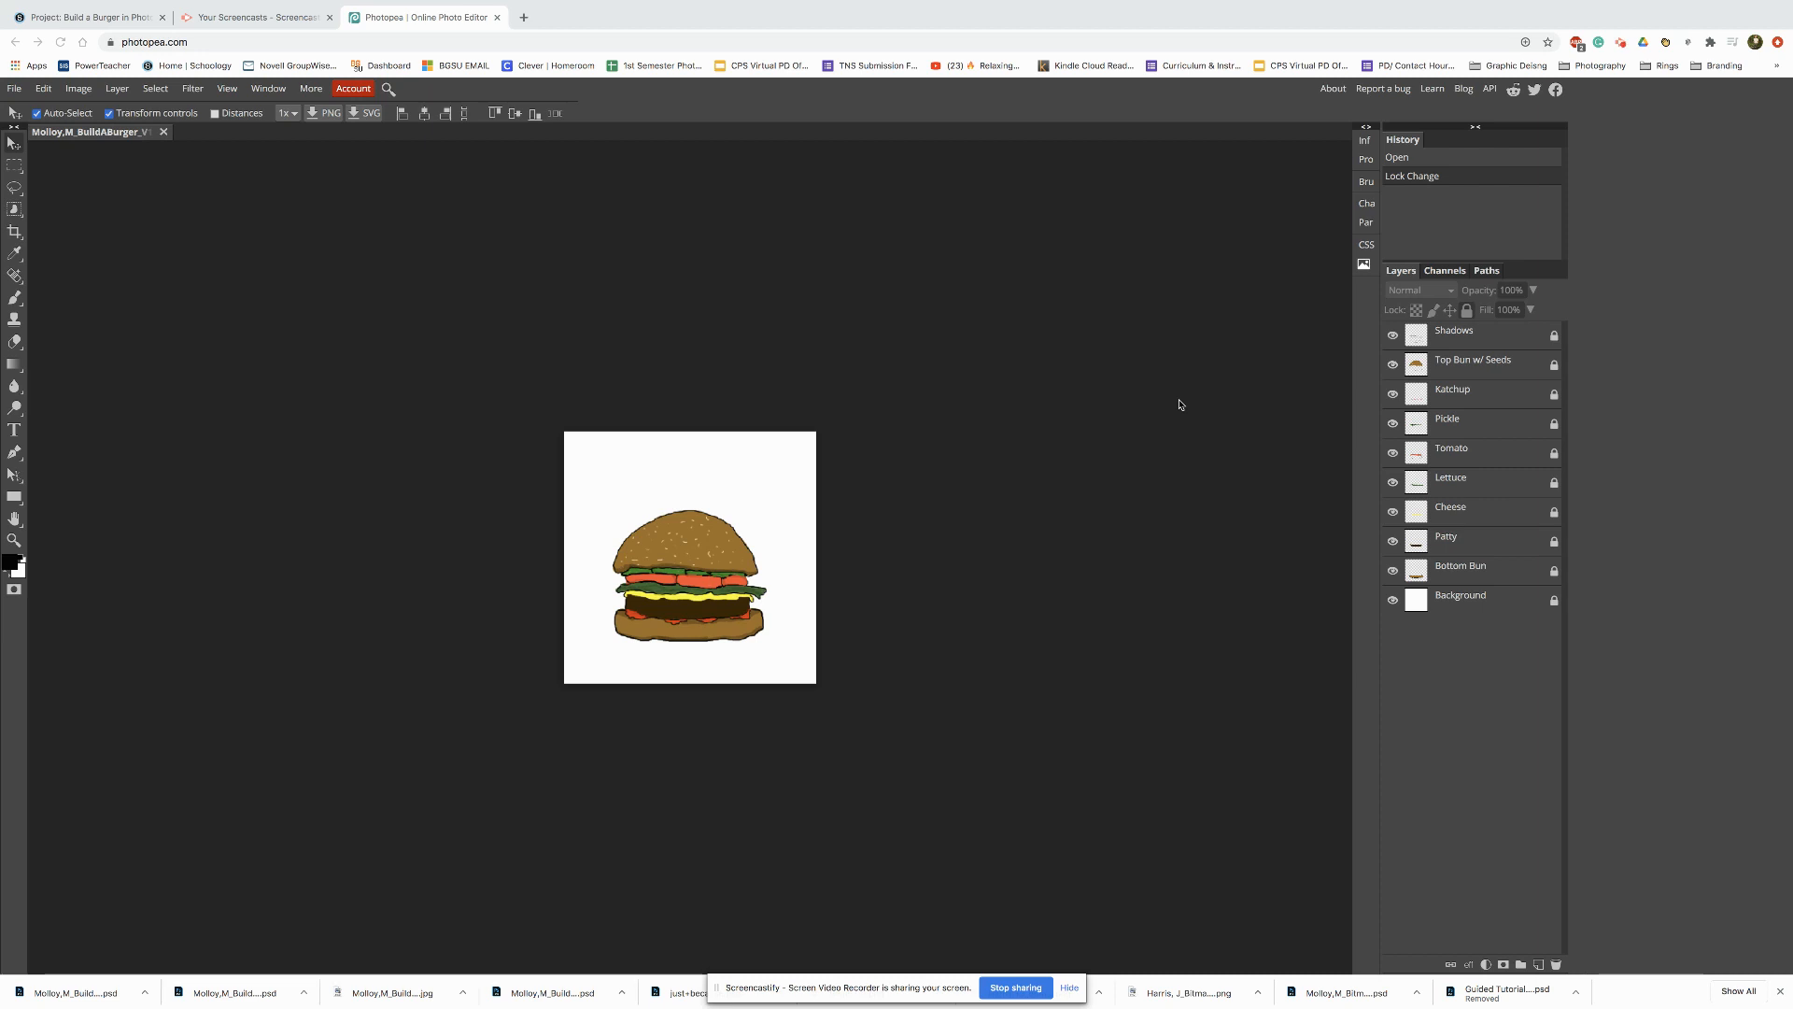
mouse_move(1448, 641)
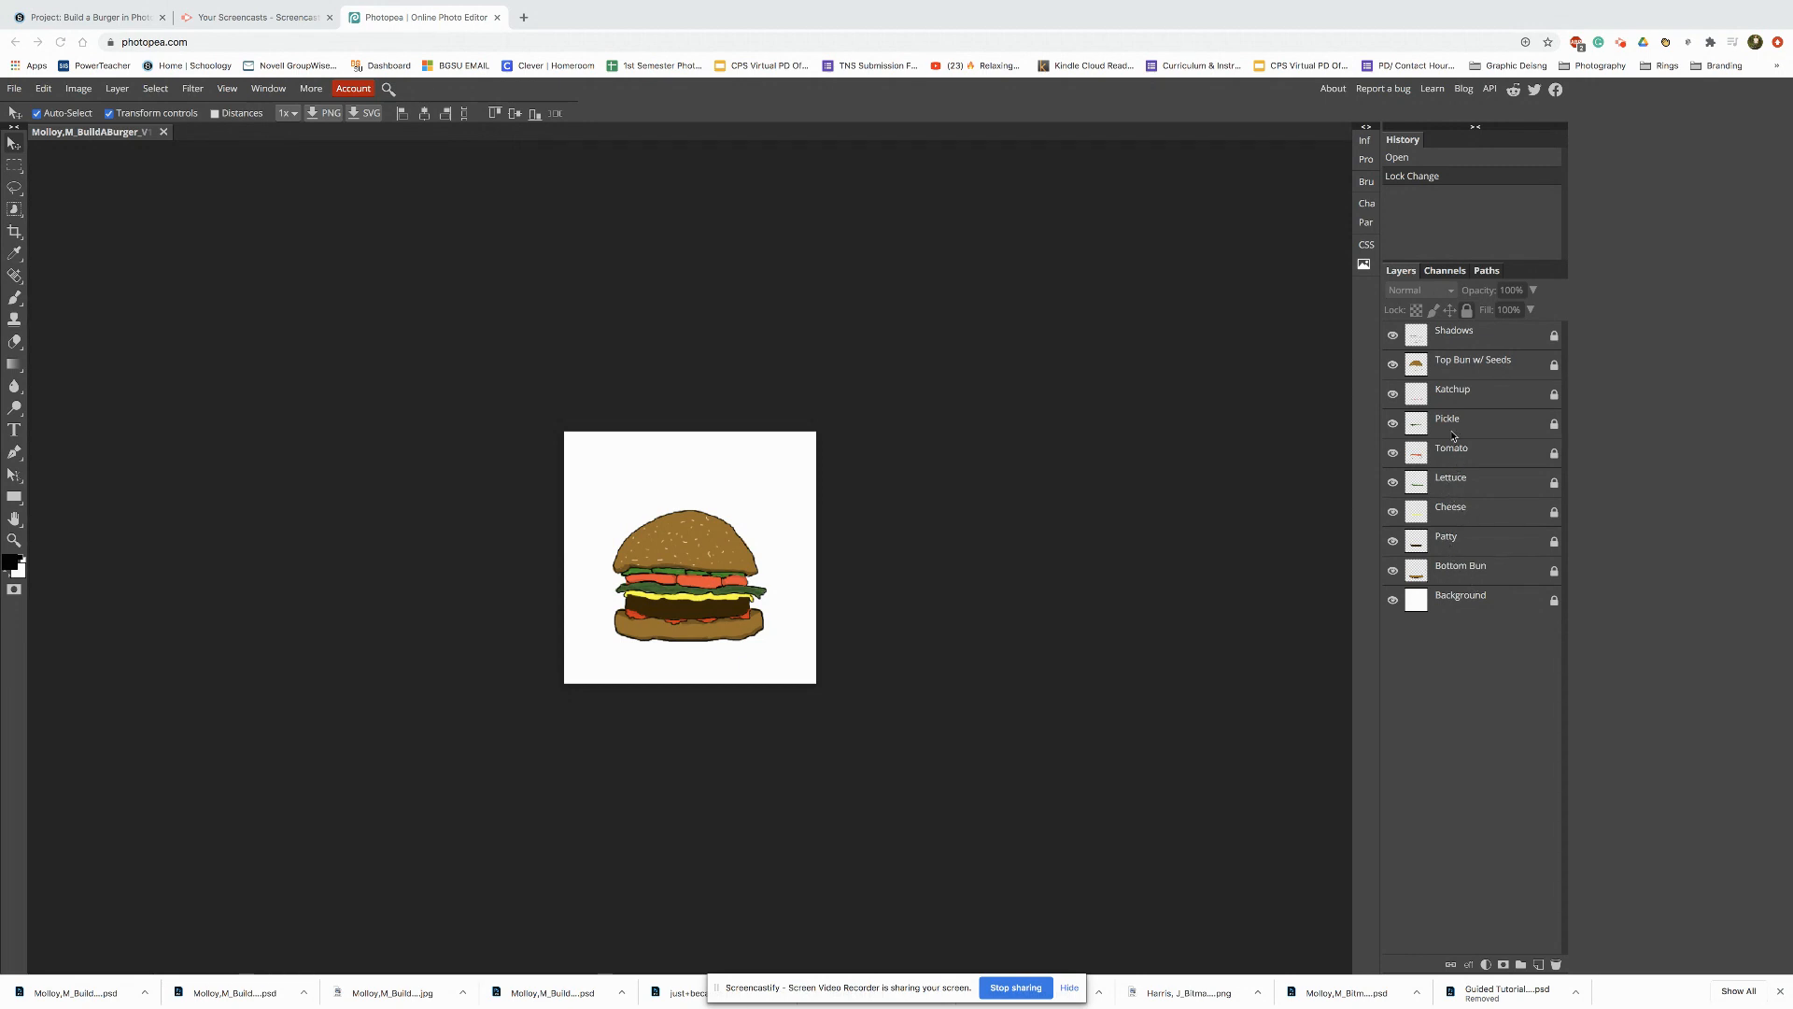
mouse_move(1504, 374)
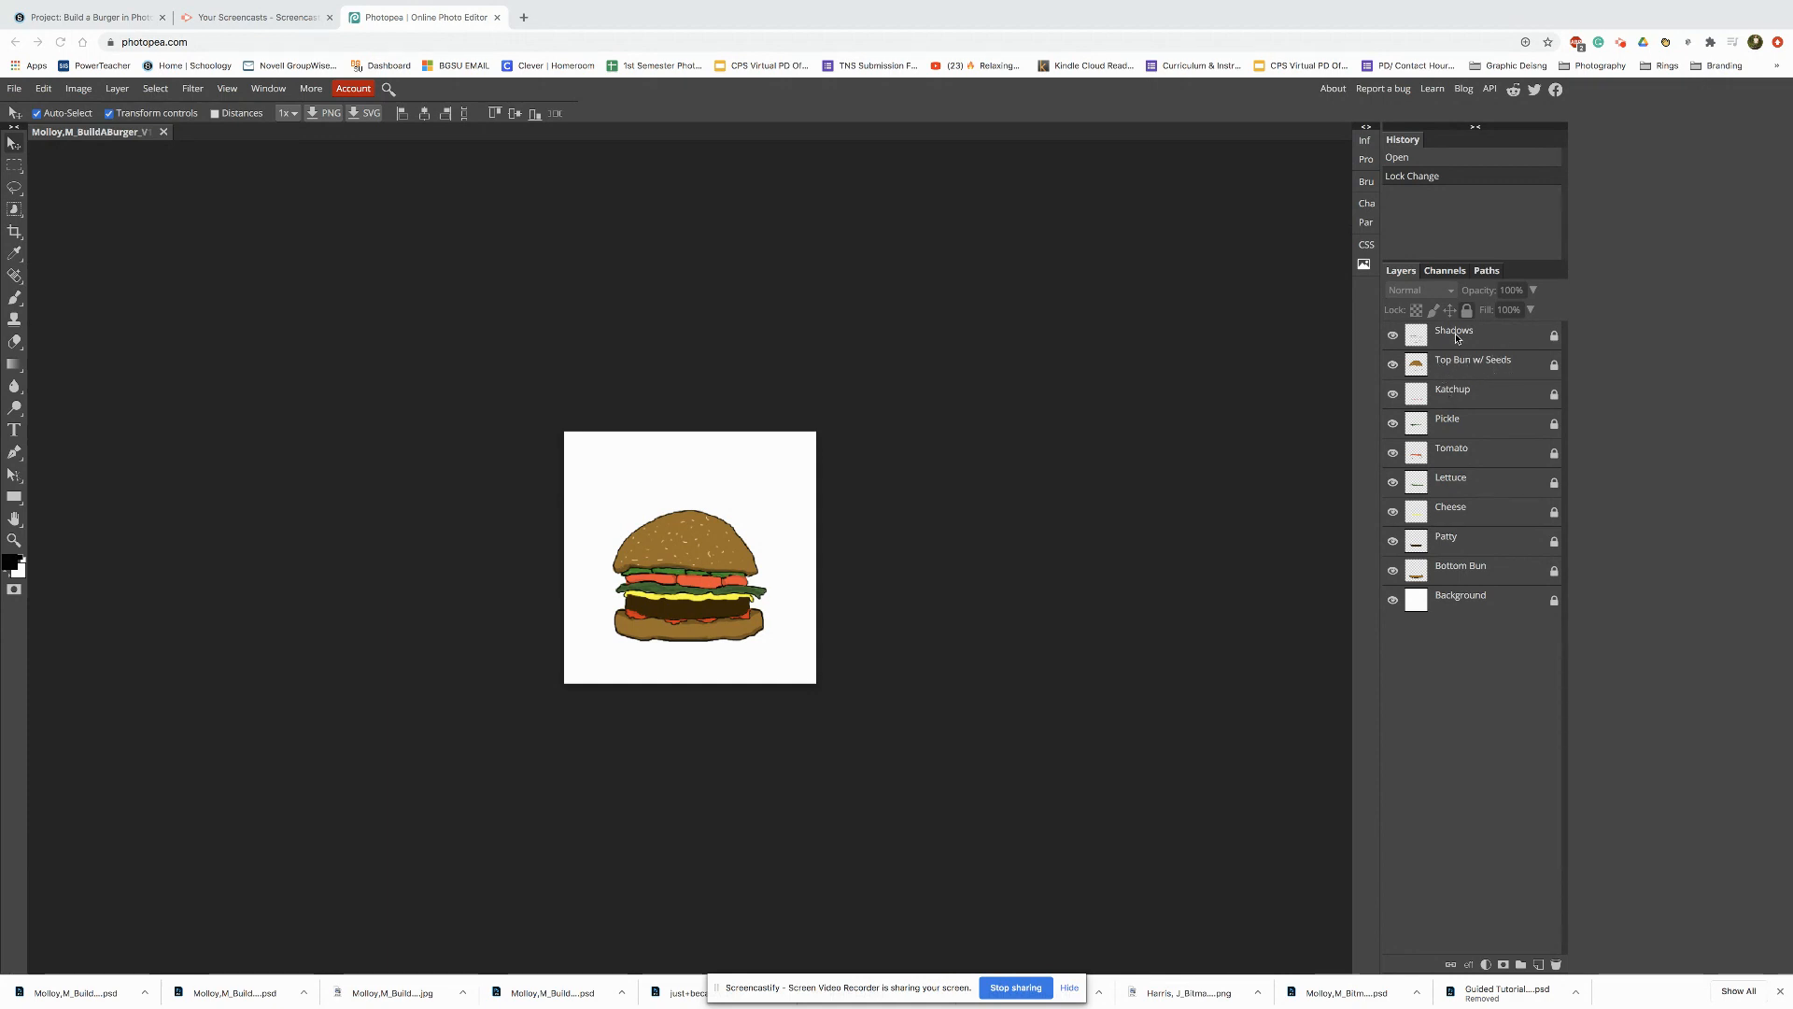
mouse_move(1497, 340)
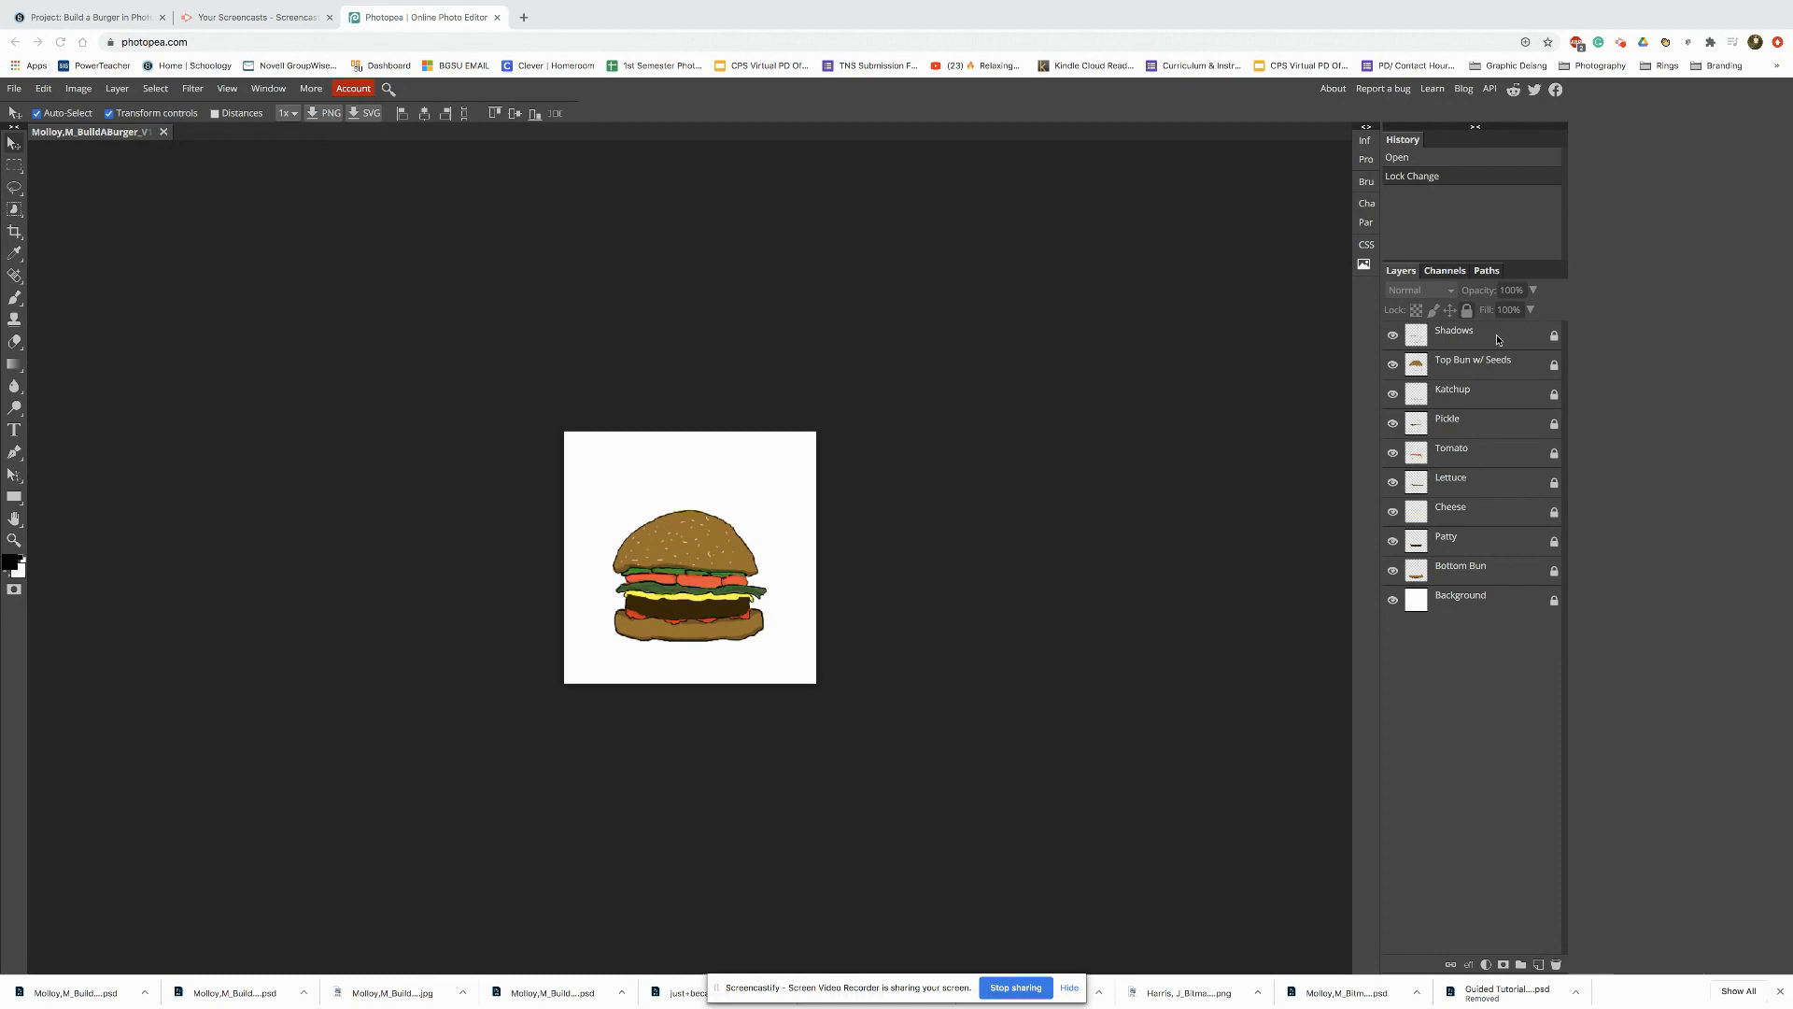
mouse_move(1472, 340)
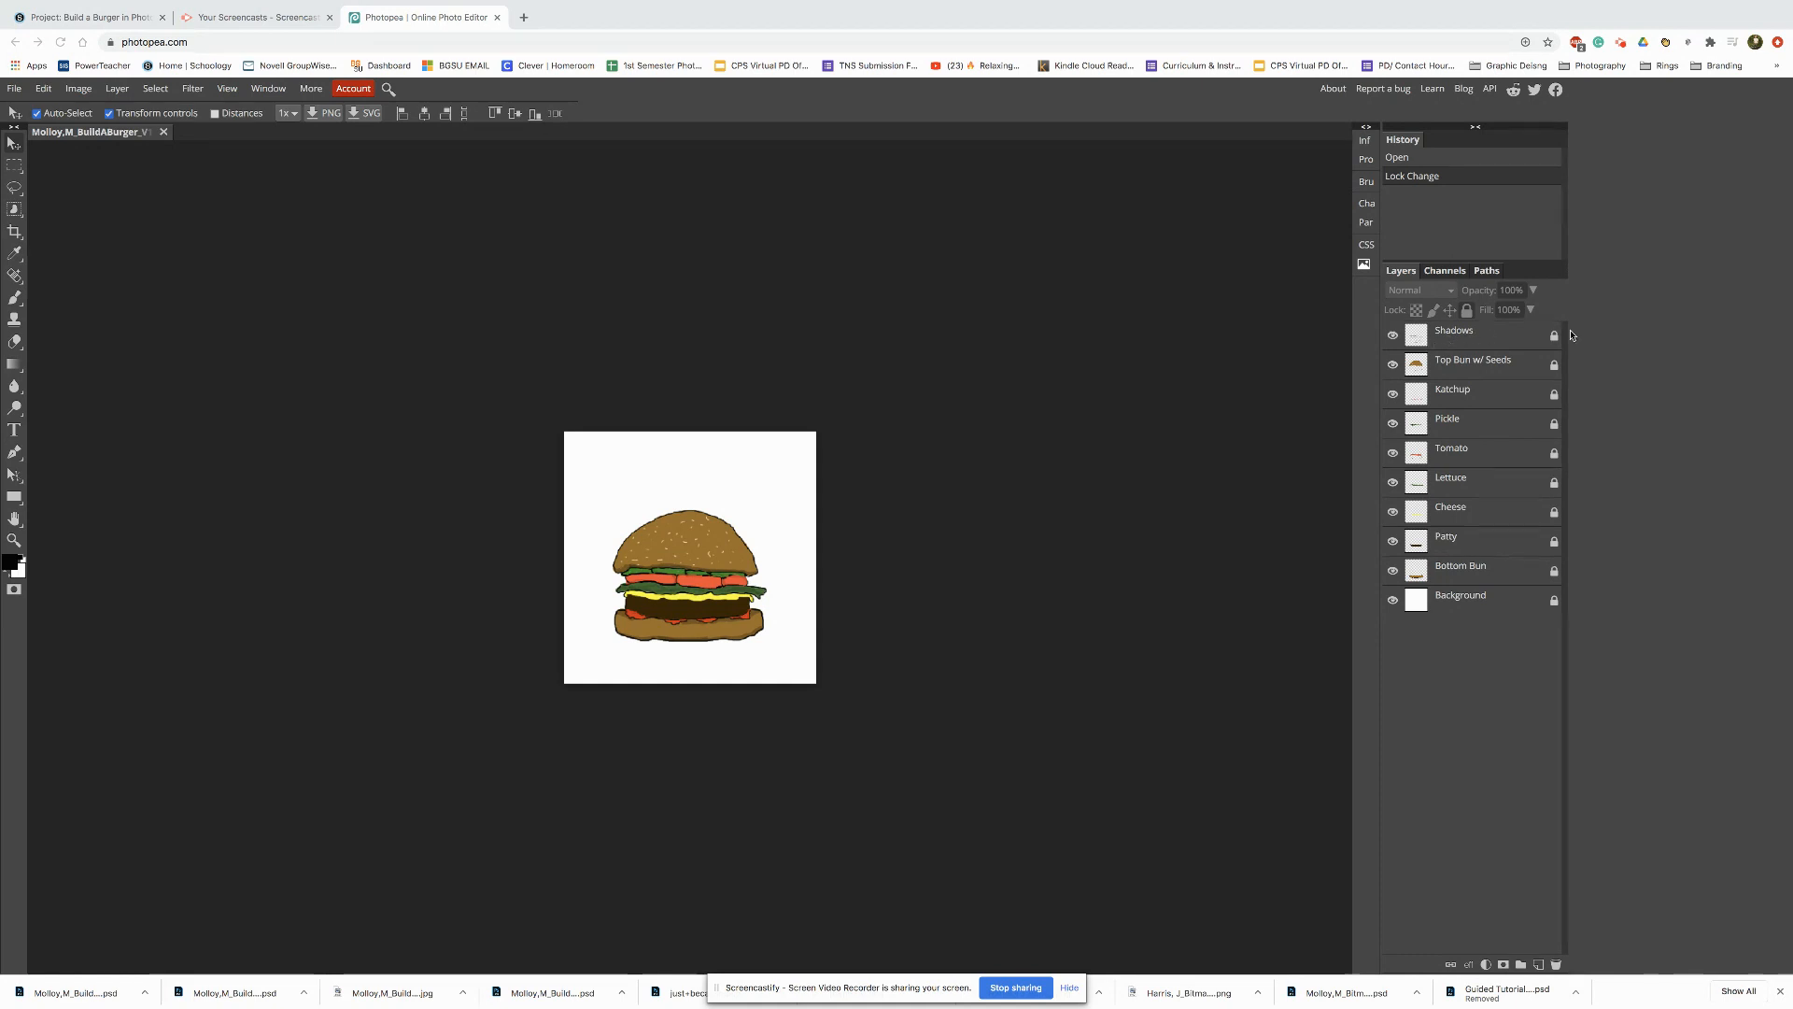
mouse_move(1467, 336)
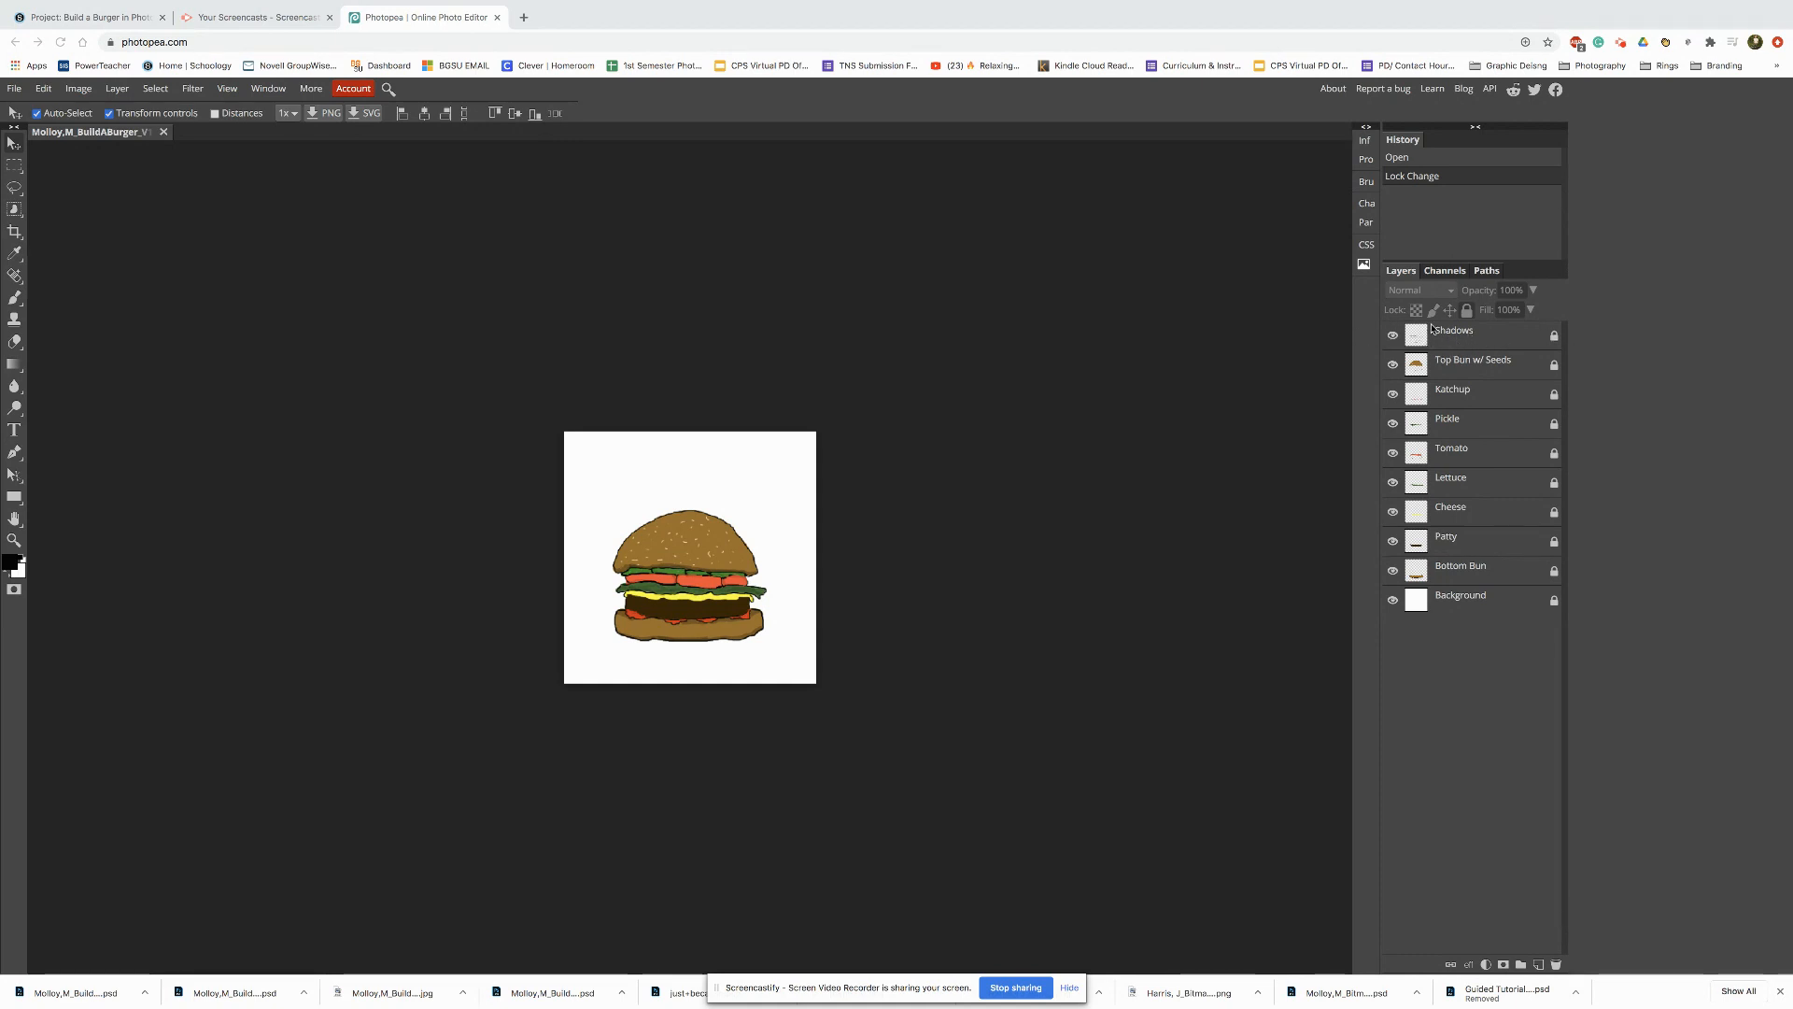
mouse_move(1412, 600)
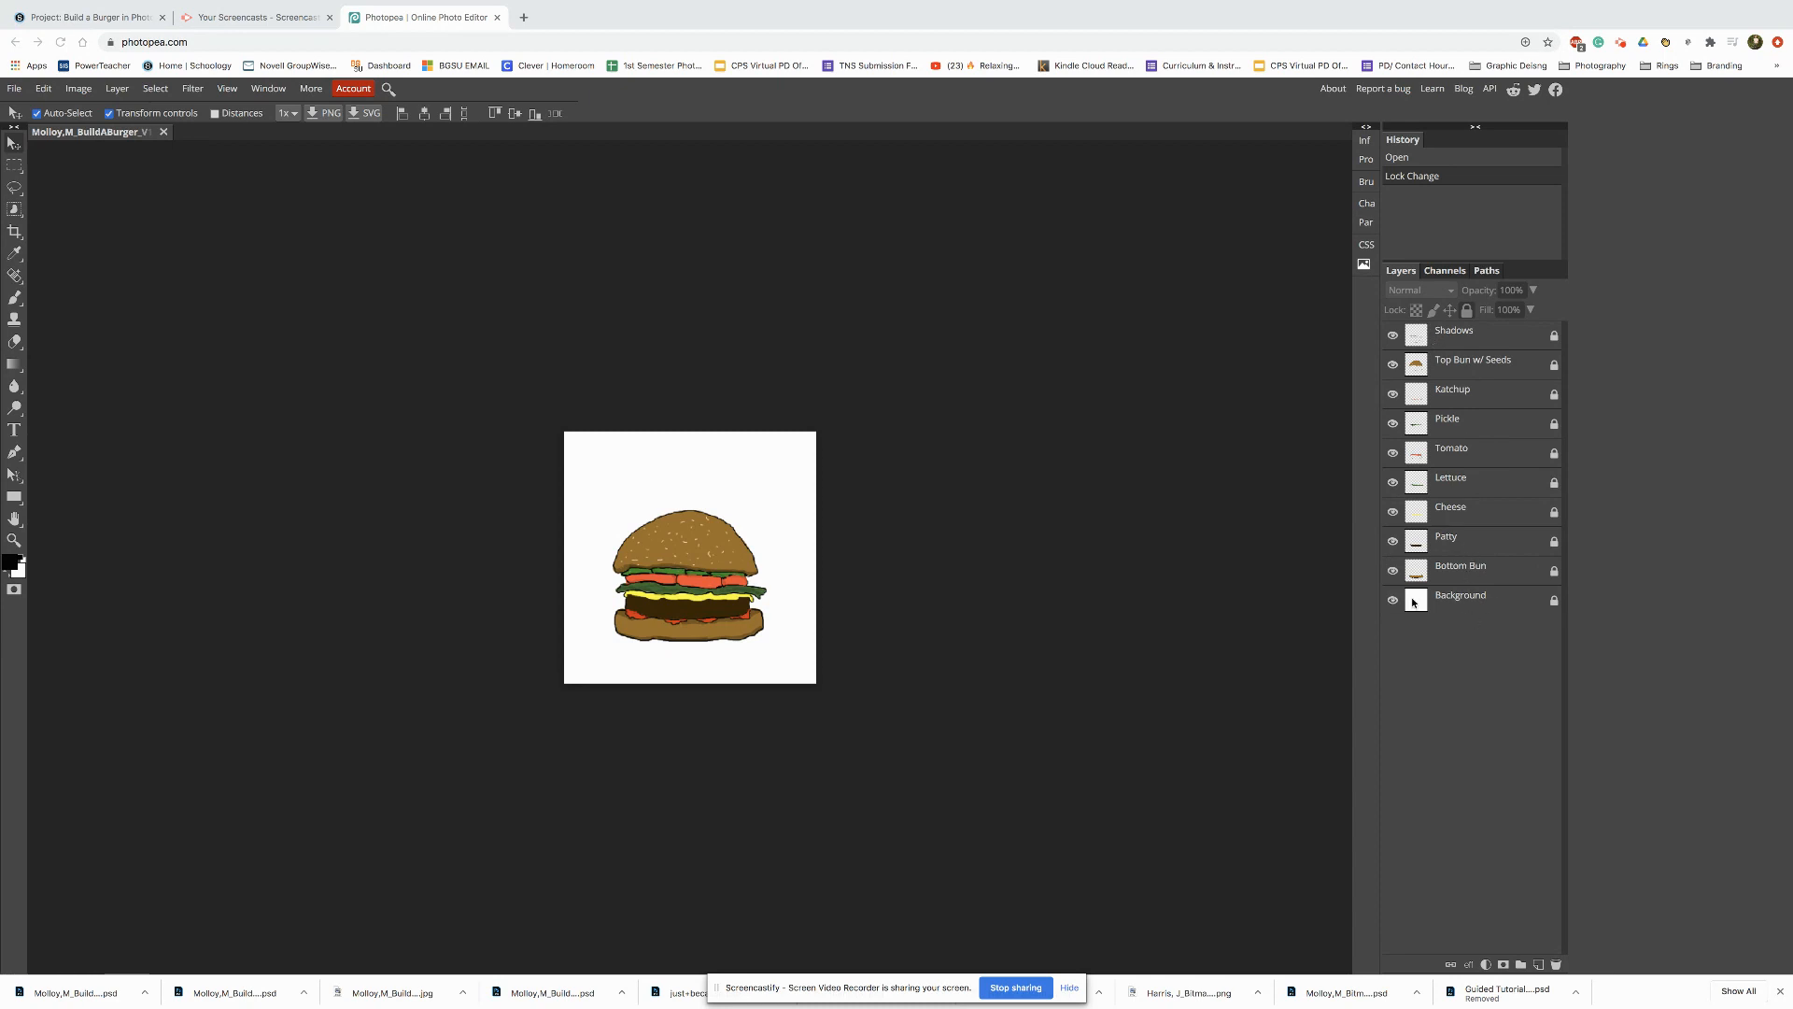
mouse_move(1444, 345)
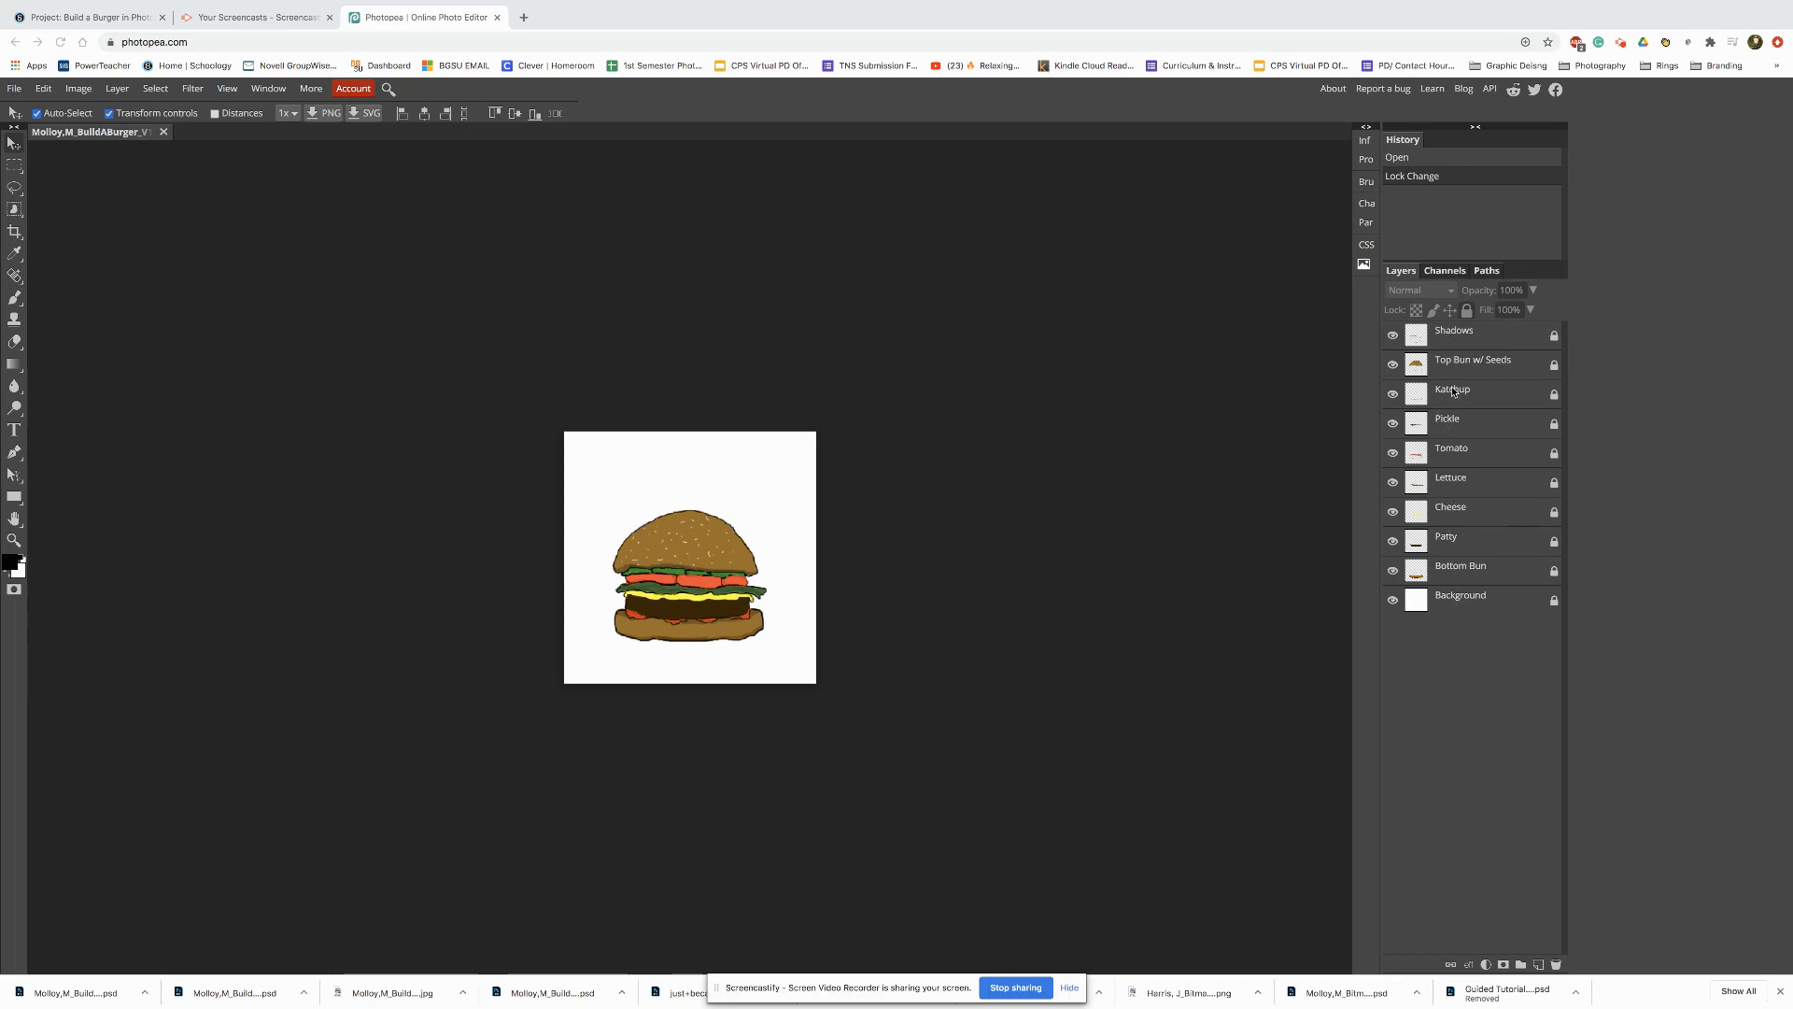
mouse_move(1454, 340)
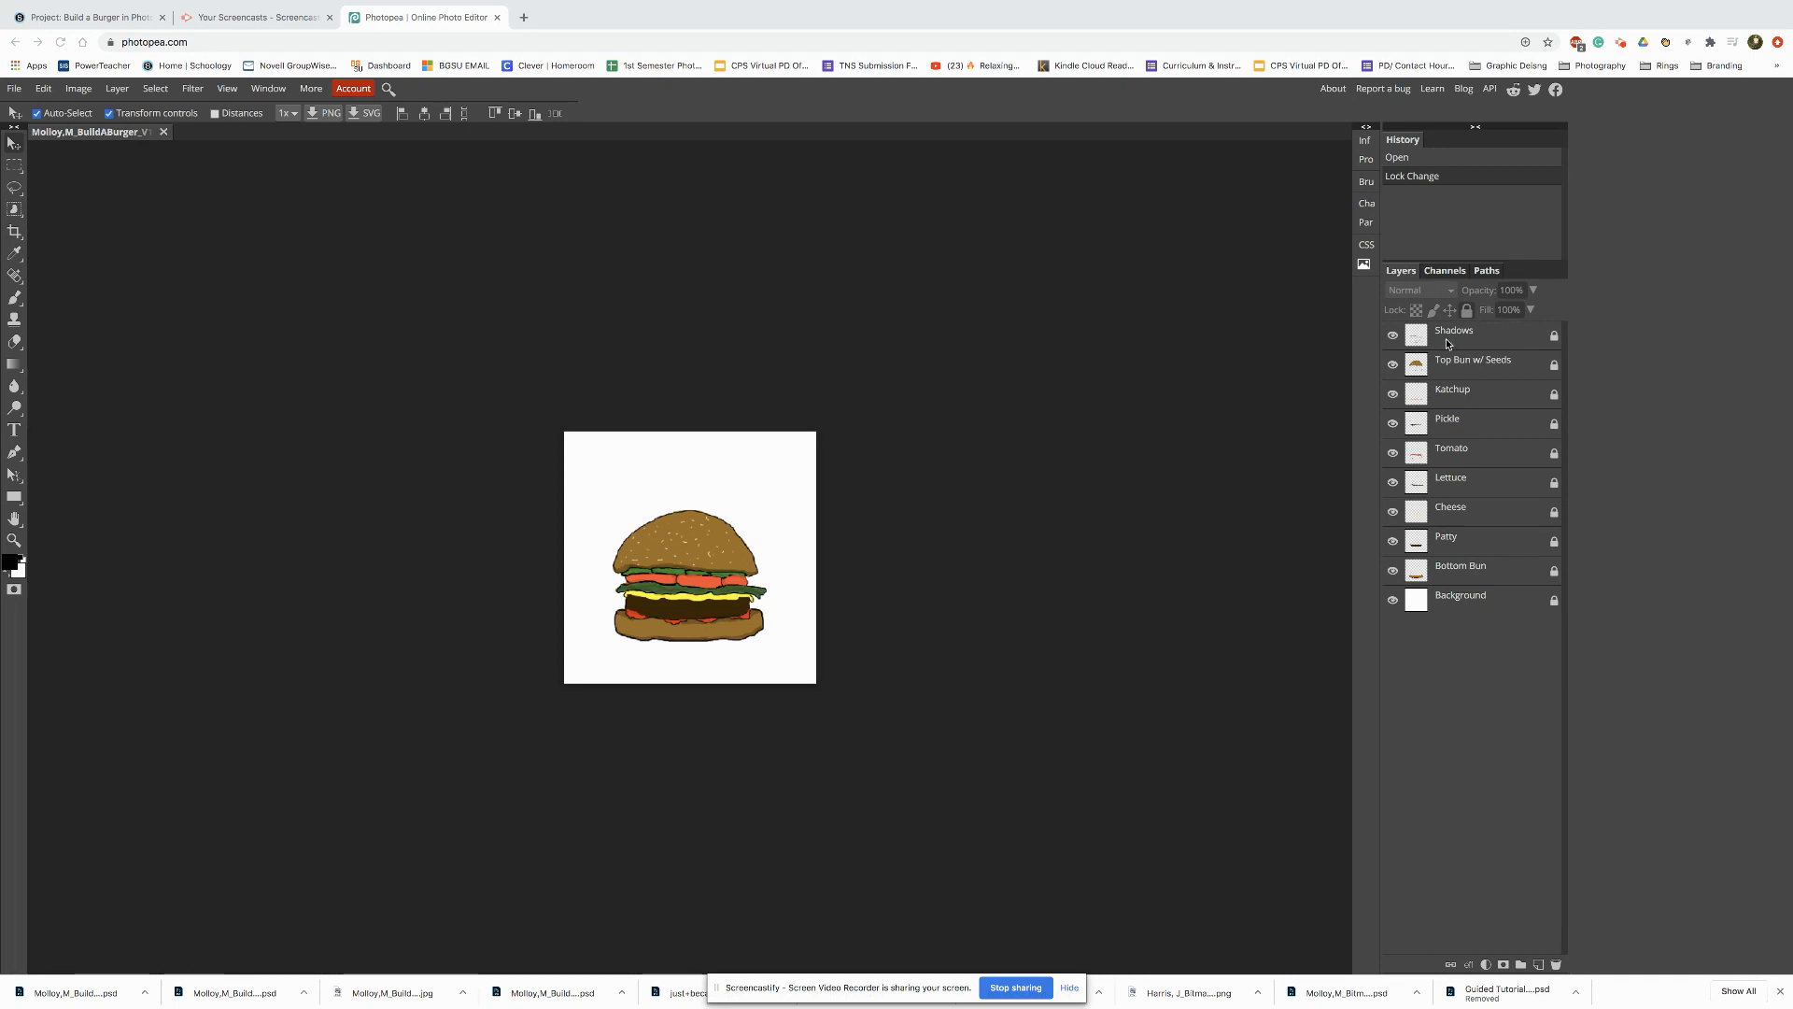
mouse_move(1444, 344)
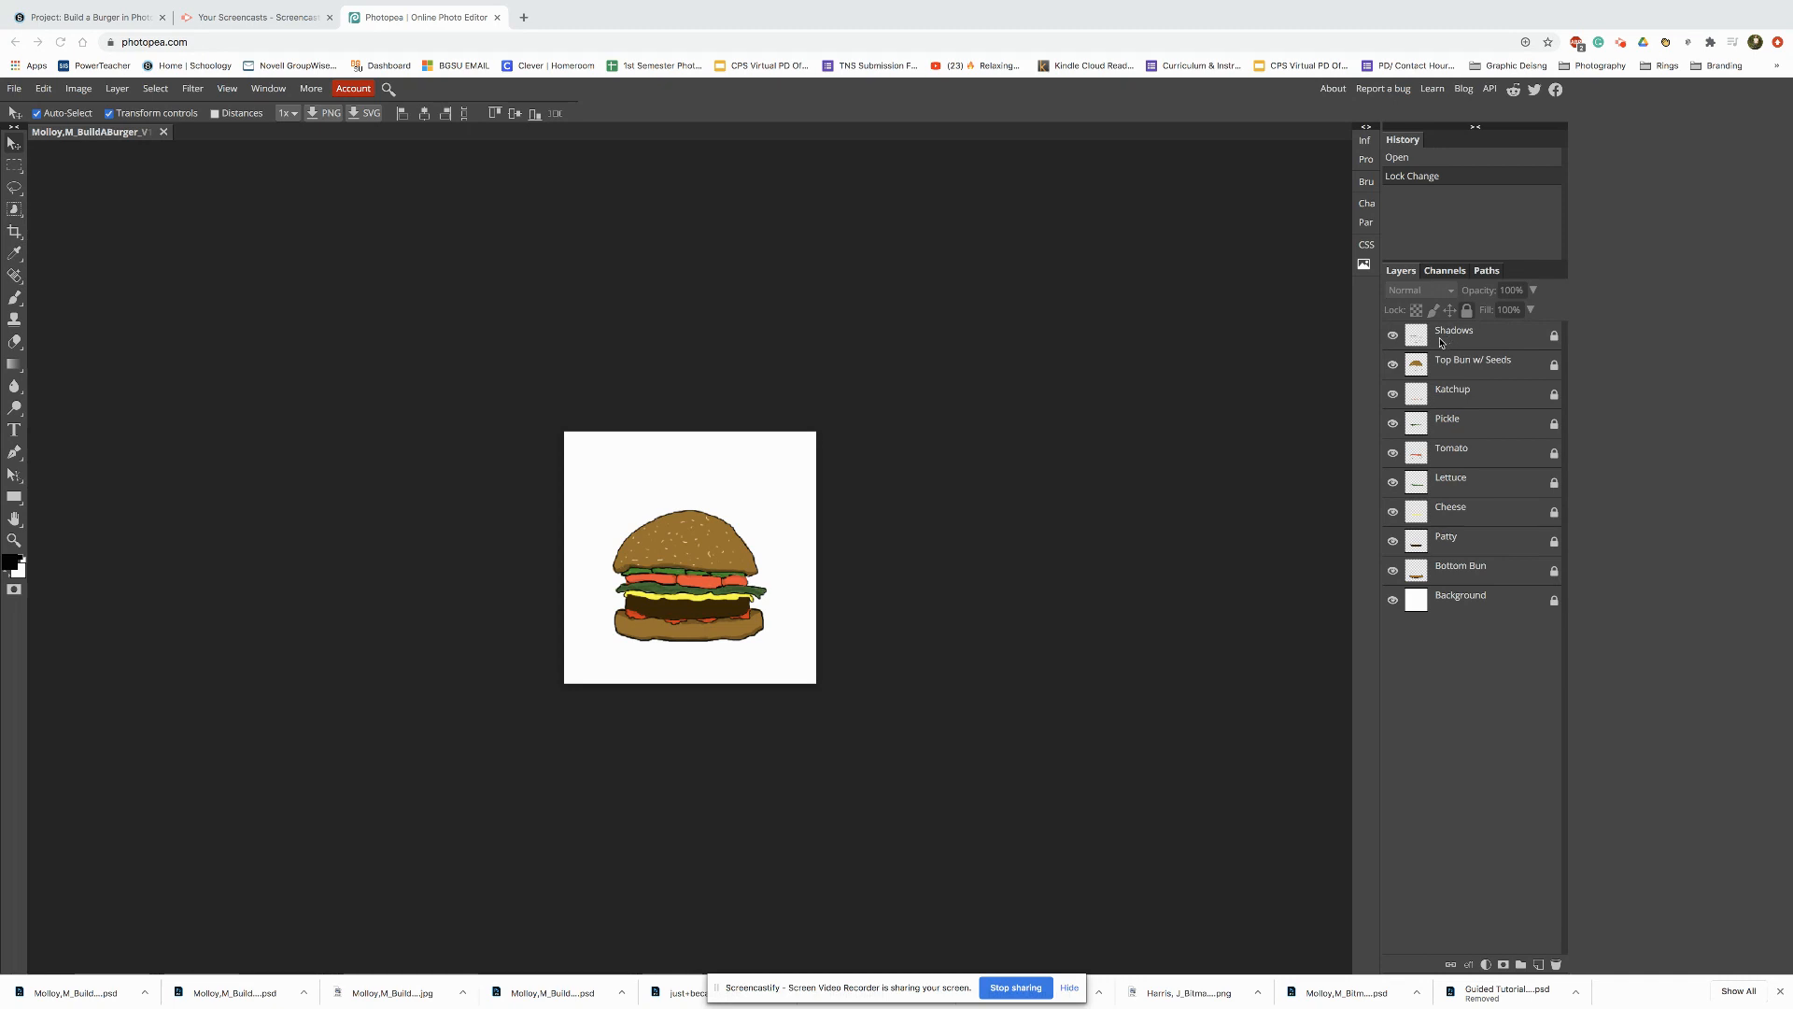
mouse_move(1321, 349)
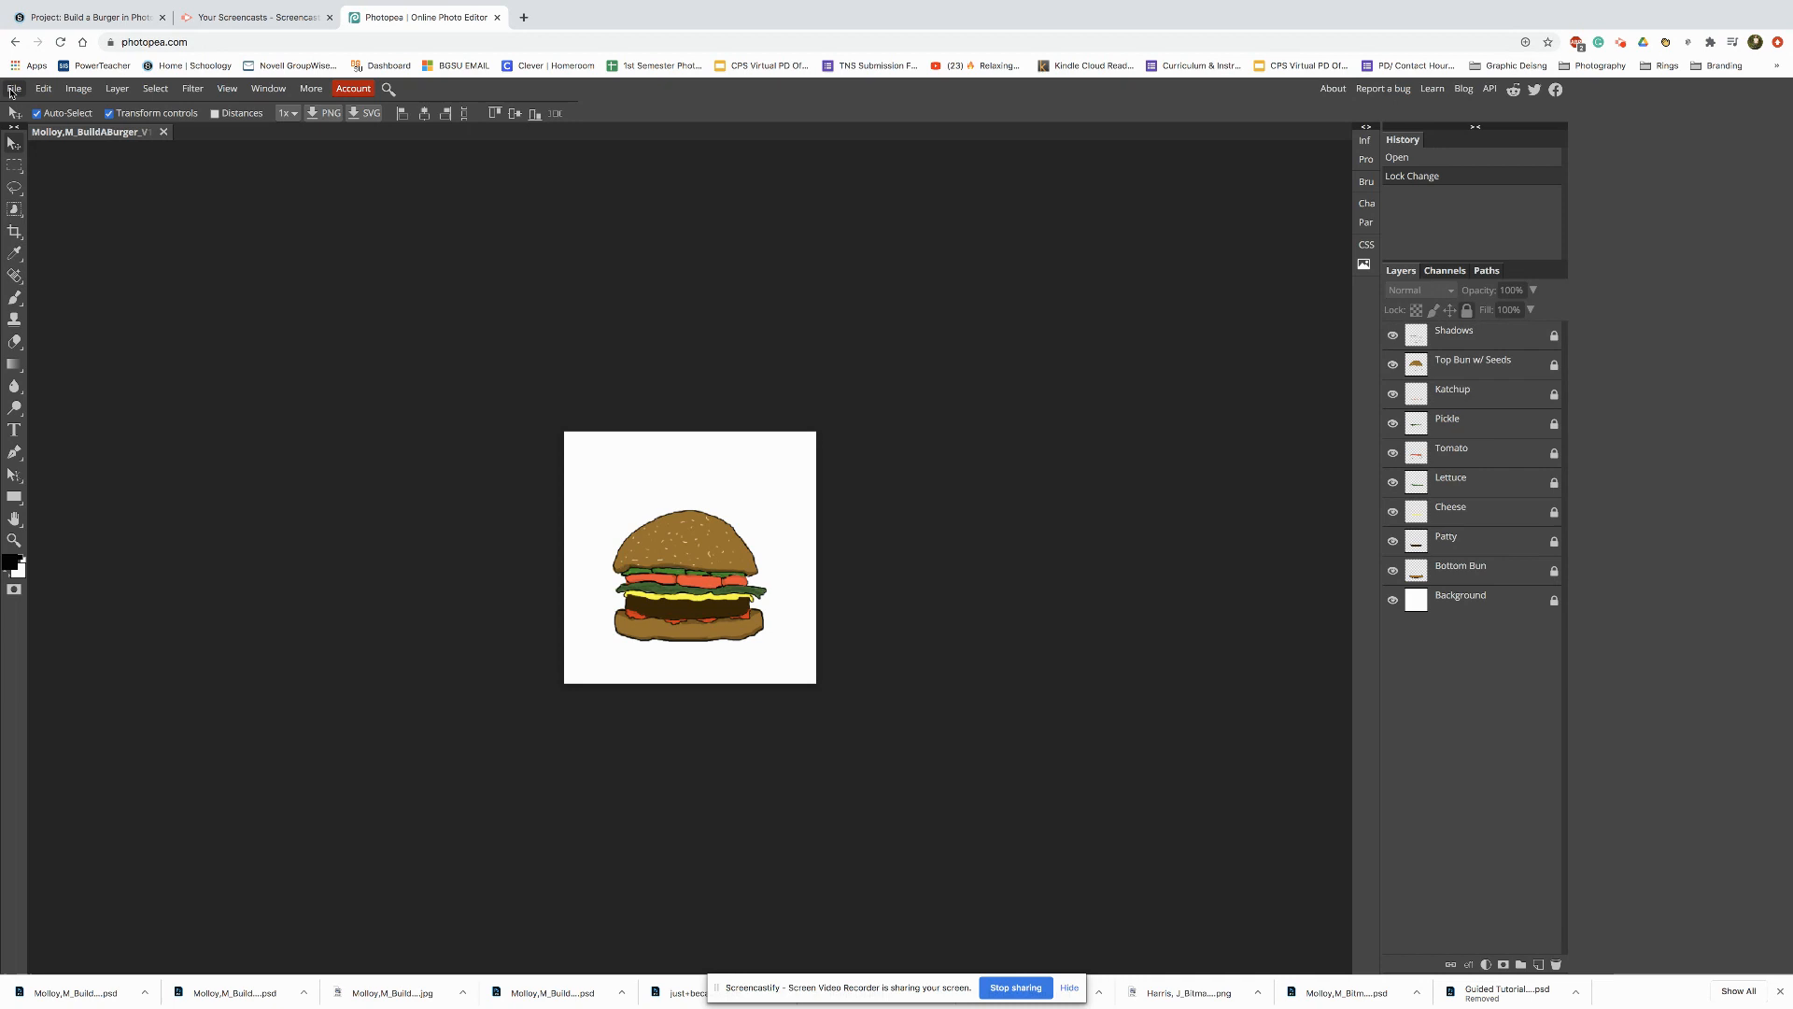
Step: Save the layered burger drawing as a PSD via File > Save as PSD
left_click(13, 90)
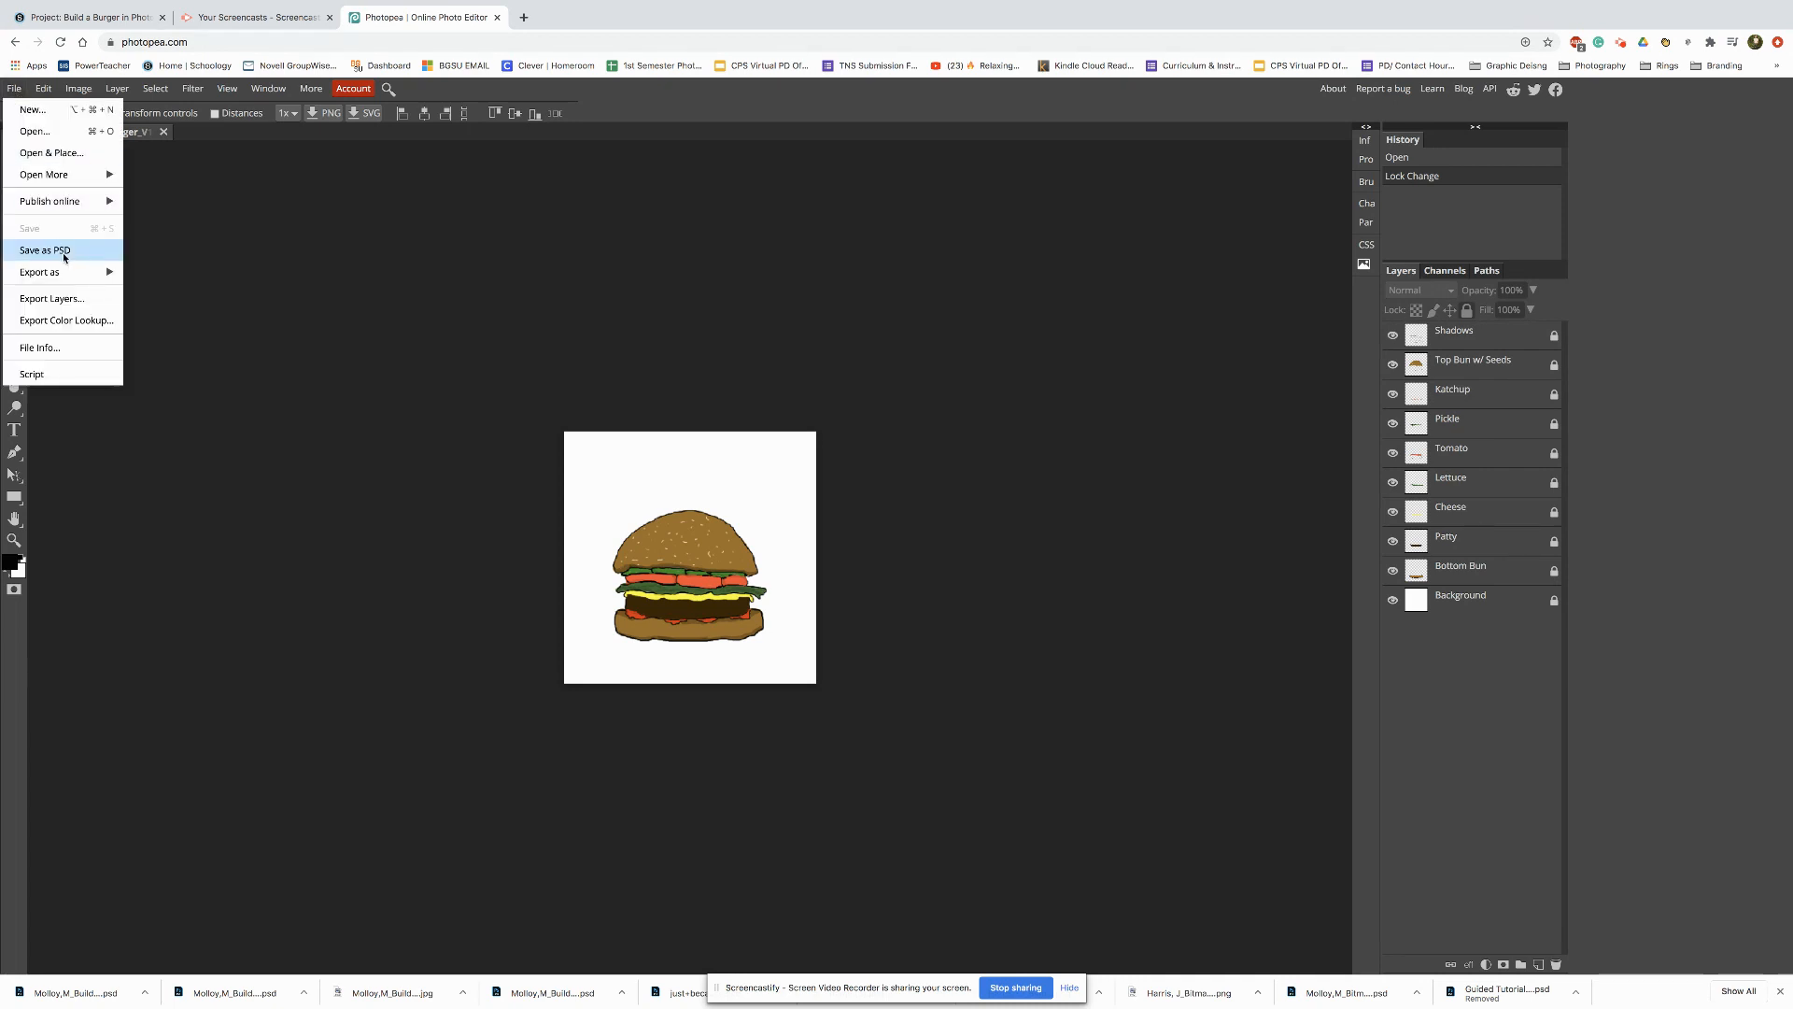
left_click(43, 248)
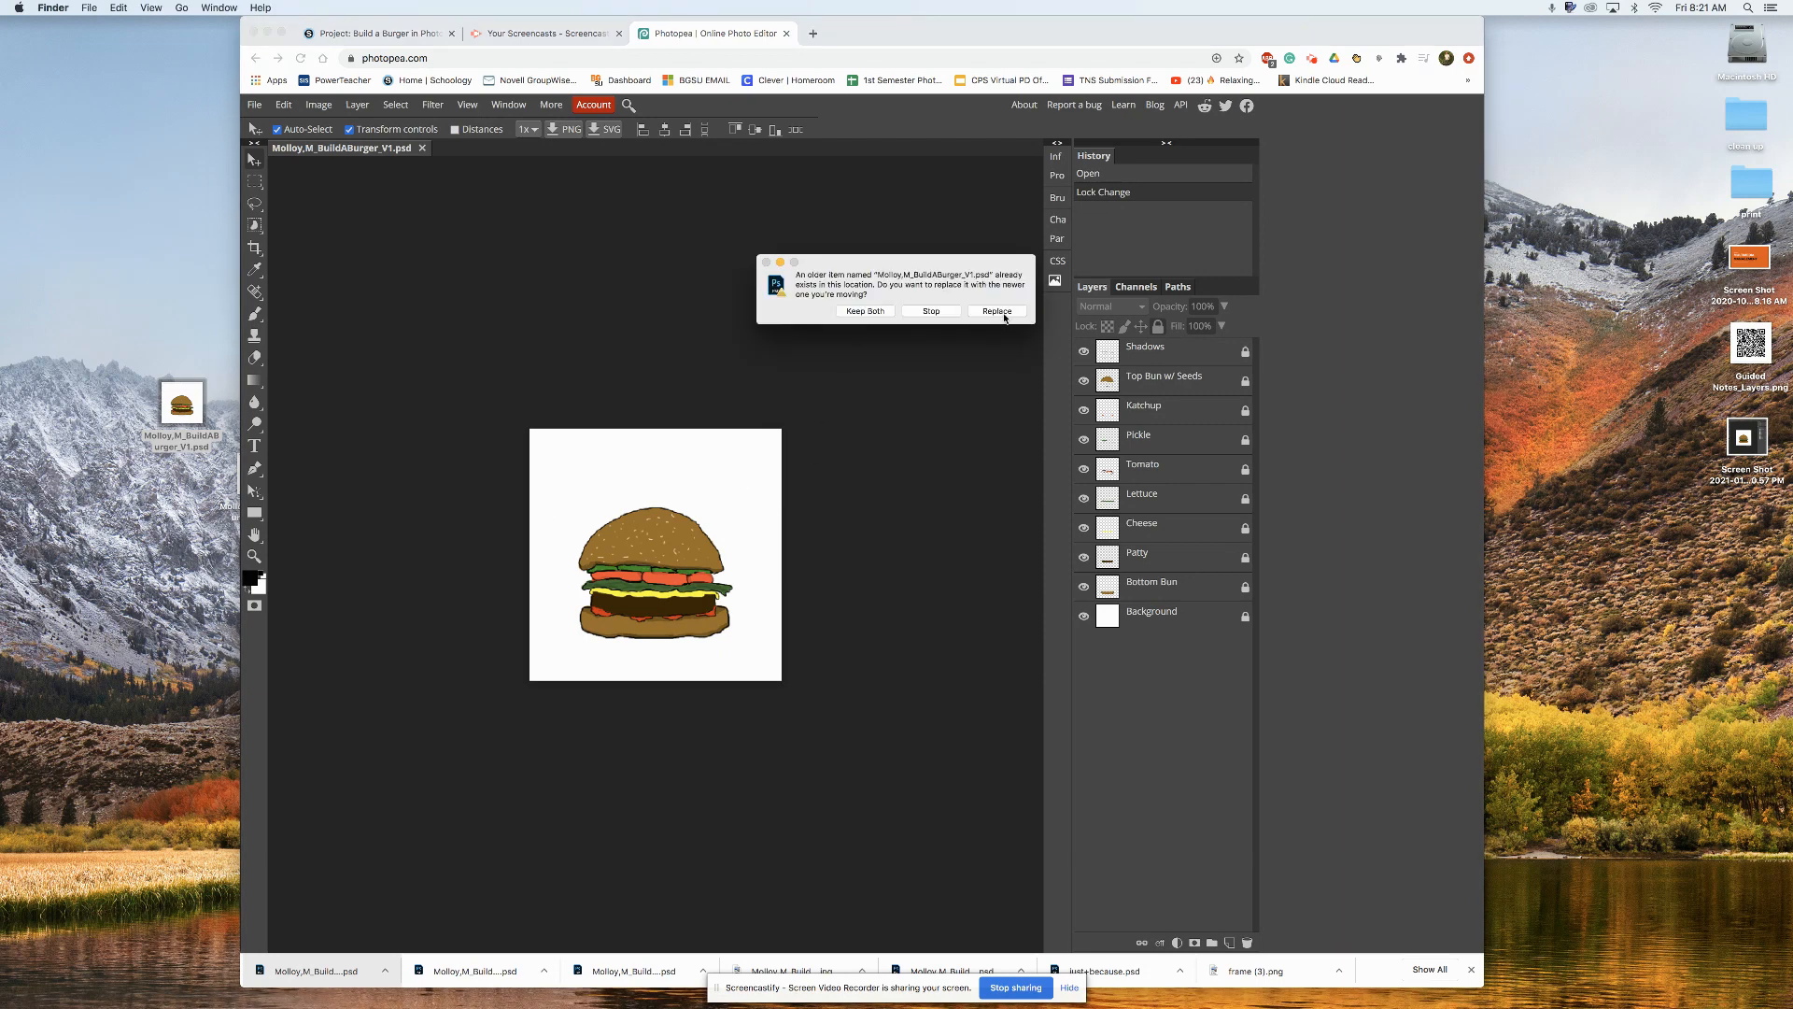
Step: Replace the older same-named burger PSD on the desktop with the new copy
left_click(996, 312)
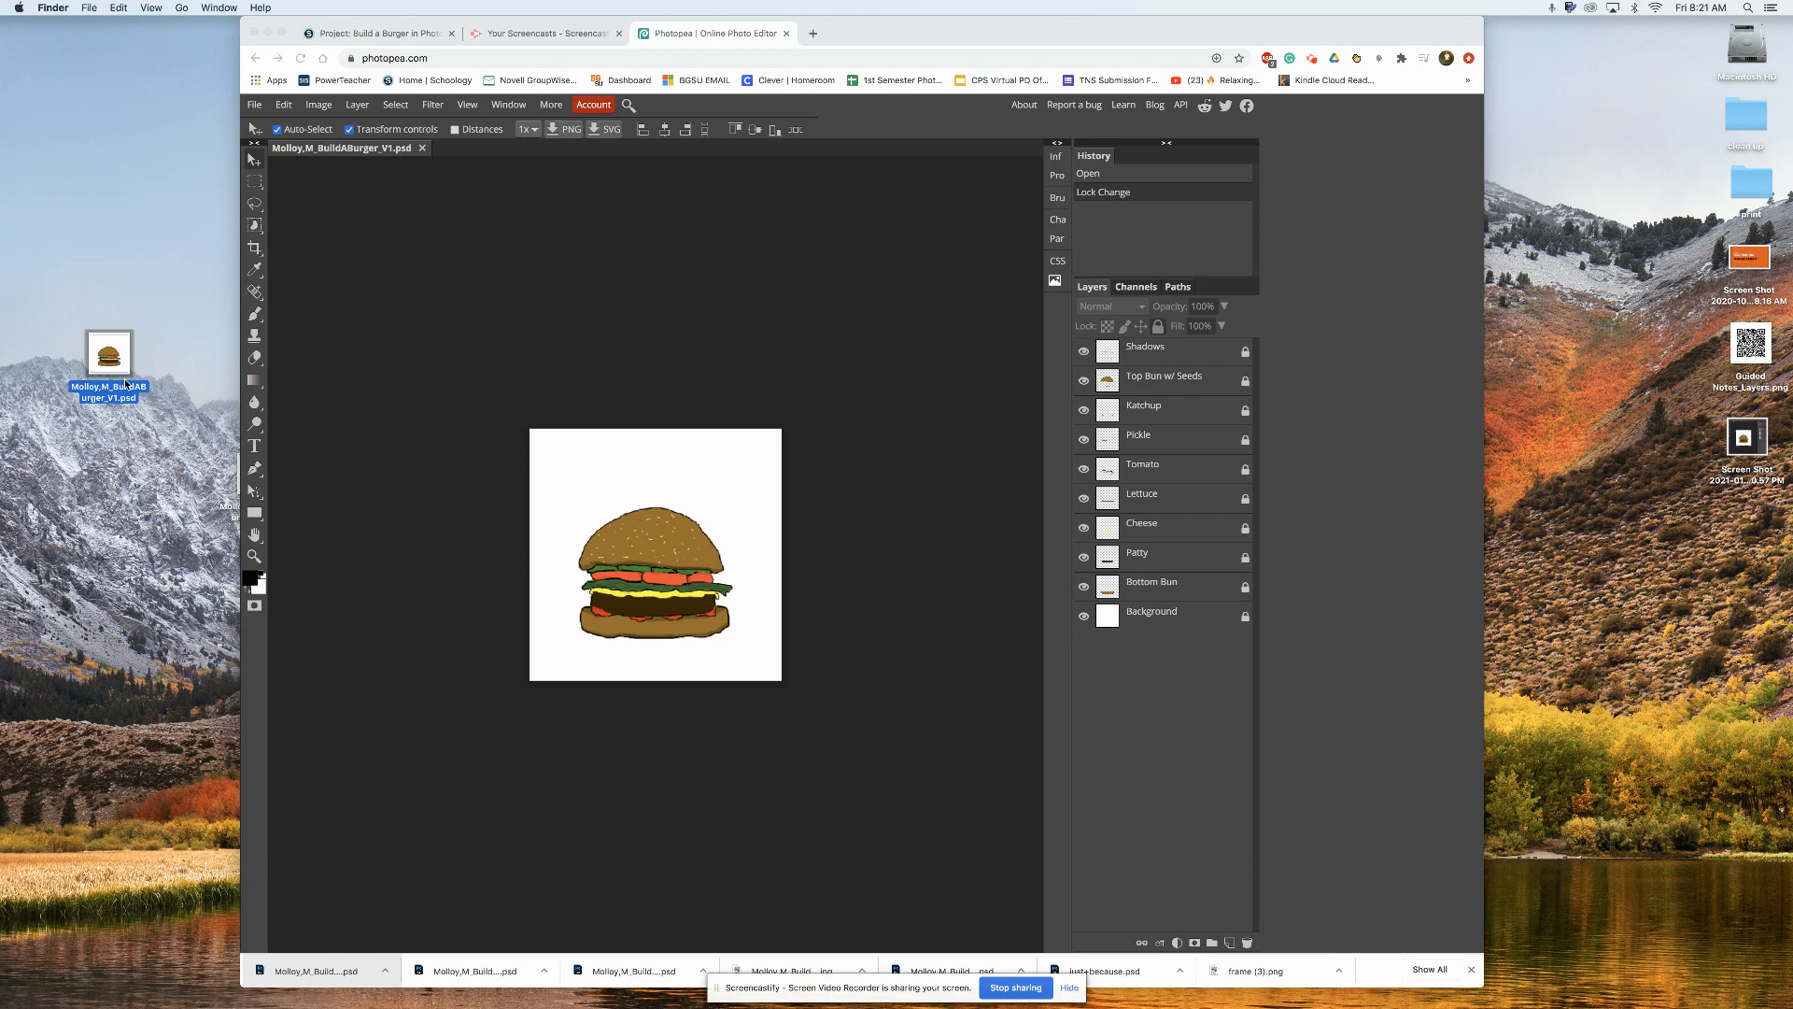
mouse_move(76, 340)
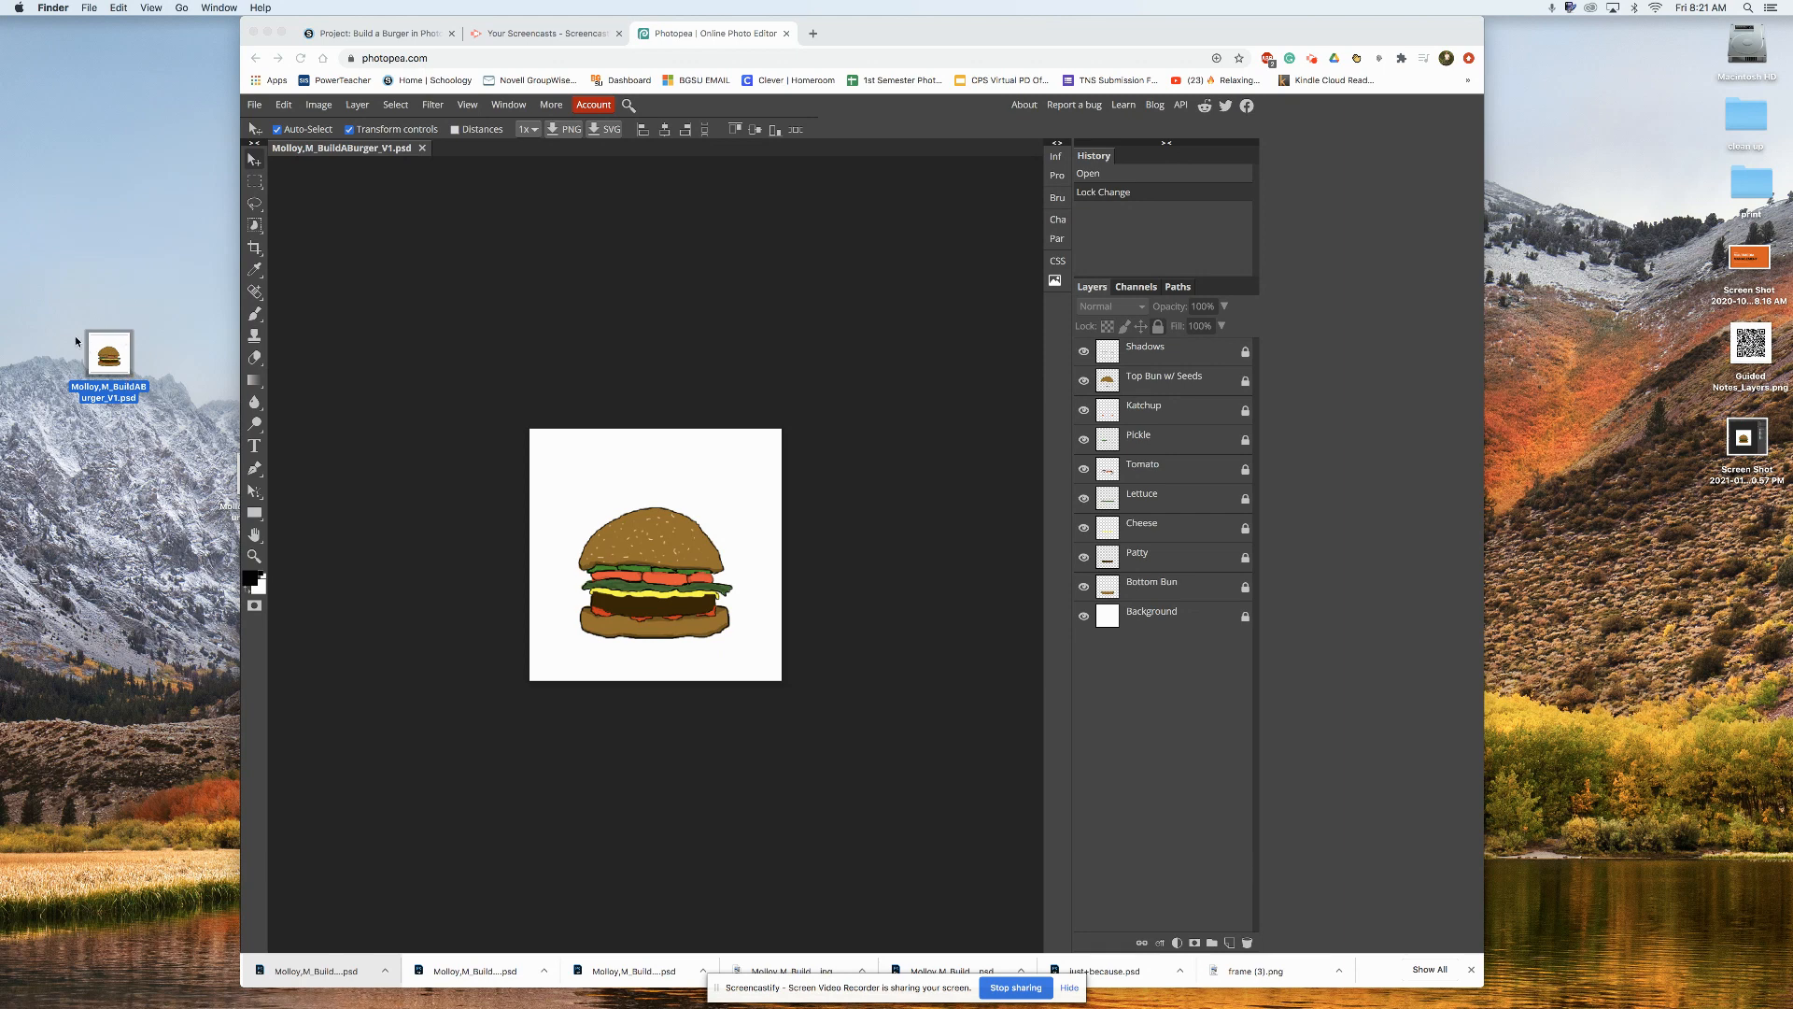